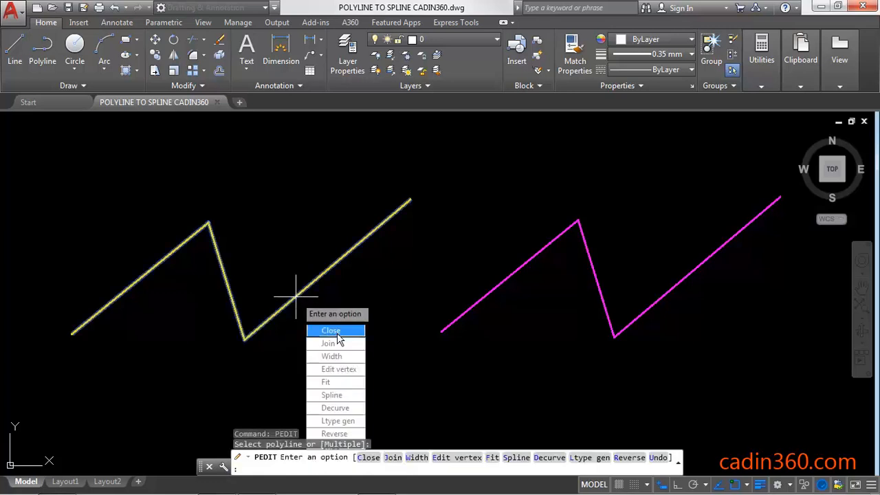
pyautogui.moveTo(338, 421)
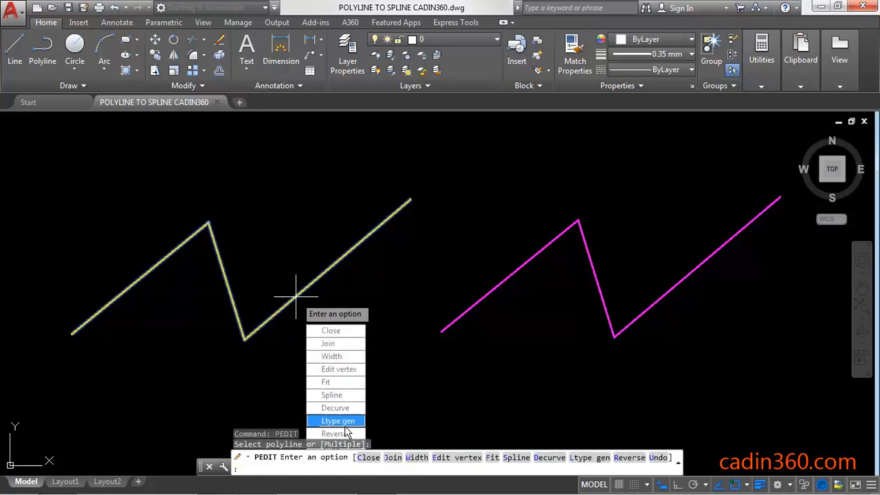
pyautogui.moveTo(337, 396)
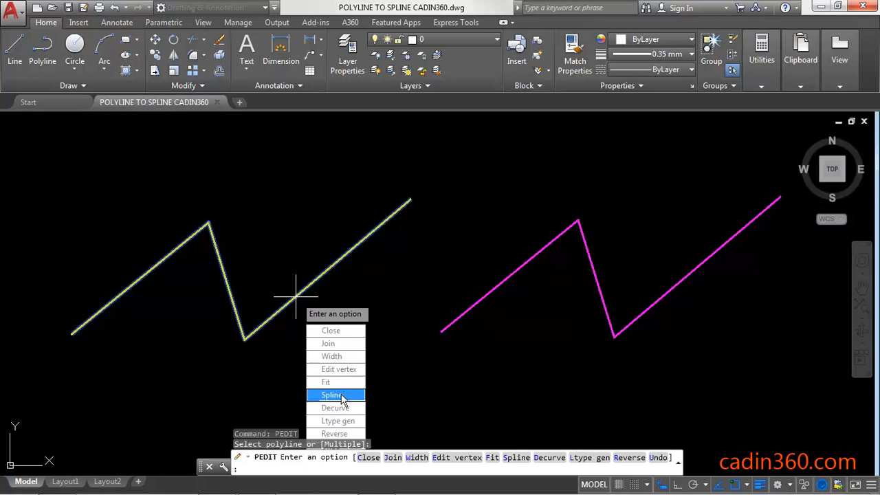
pyautogui.moveTo(328, 382)
pyautogui.write('F')
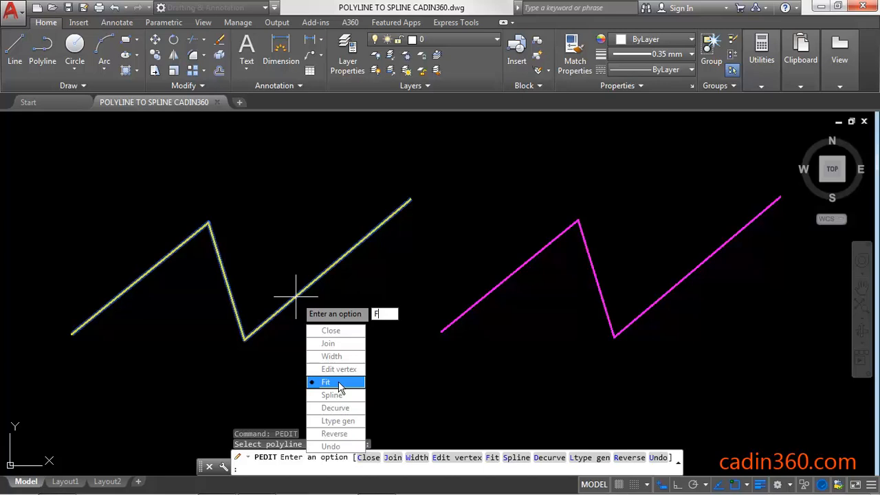
# Step: Fit the left yellow zigzag polyline into a smooth arc curve with PEDIT
pyautogui.click(326, 382)
pyautogui.write('P')
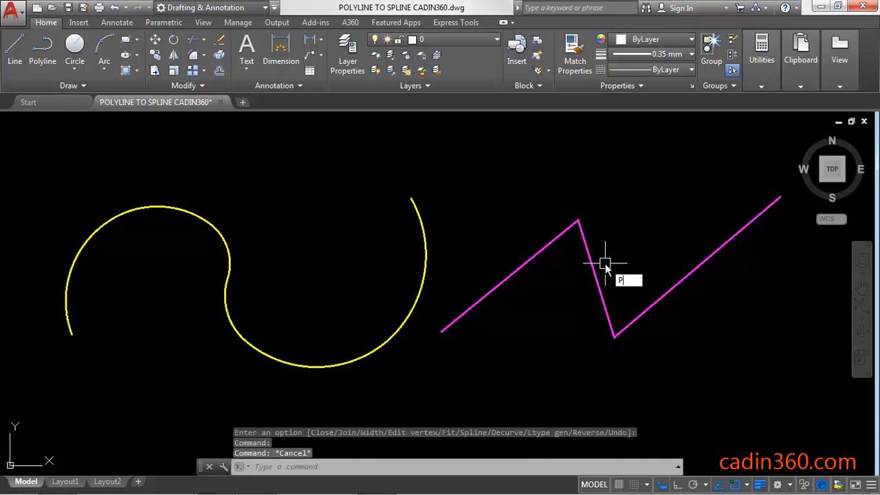
# Step: Smooth the right magenta zigzag polyline into a gentle curve with PEDIT's Spline option
pyautogui.write('EDIT')
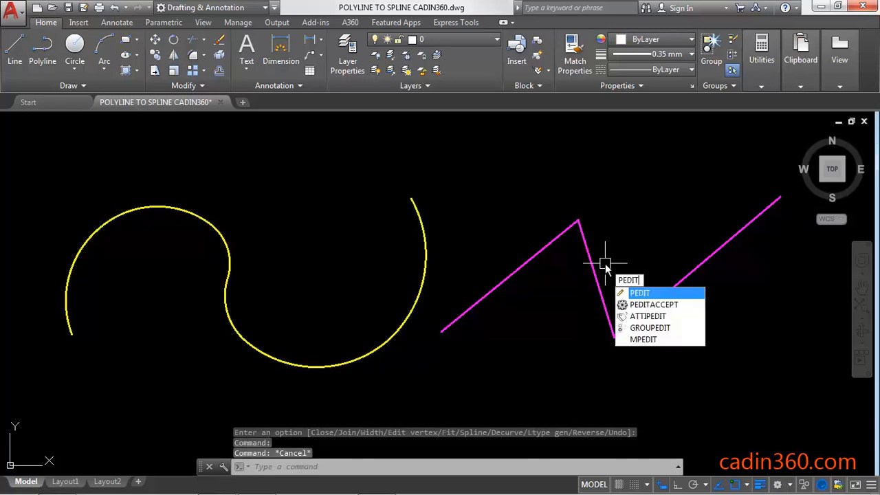
pyautogui.click(641, 291)
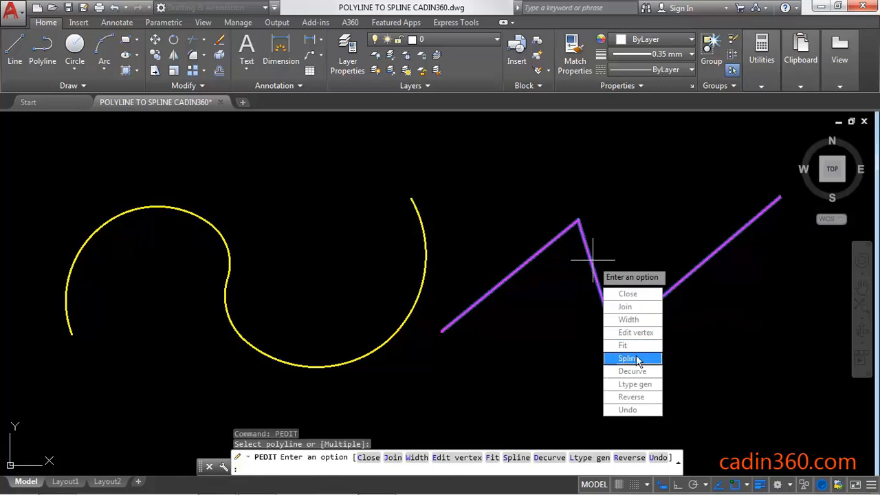
pyautogui.click(628, 358)
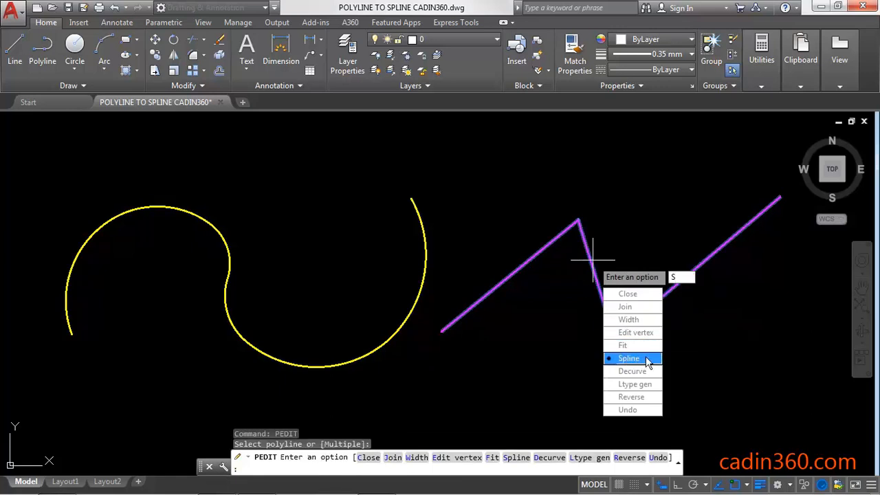
pyautogui.click(628, 358)
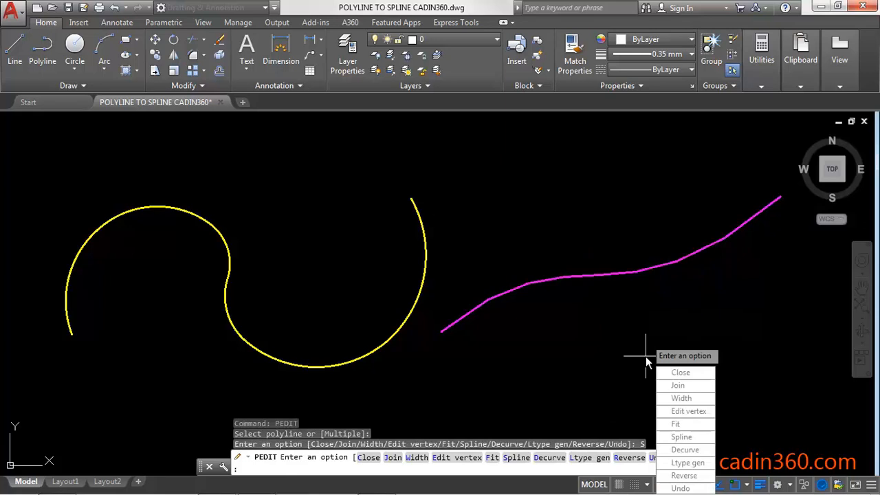
pyautogui.click(682, 437)
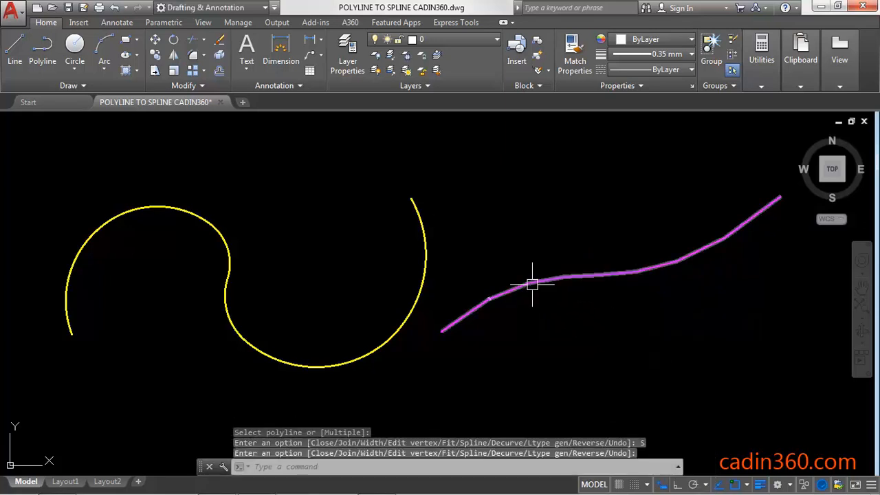